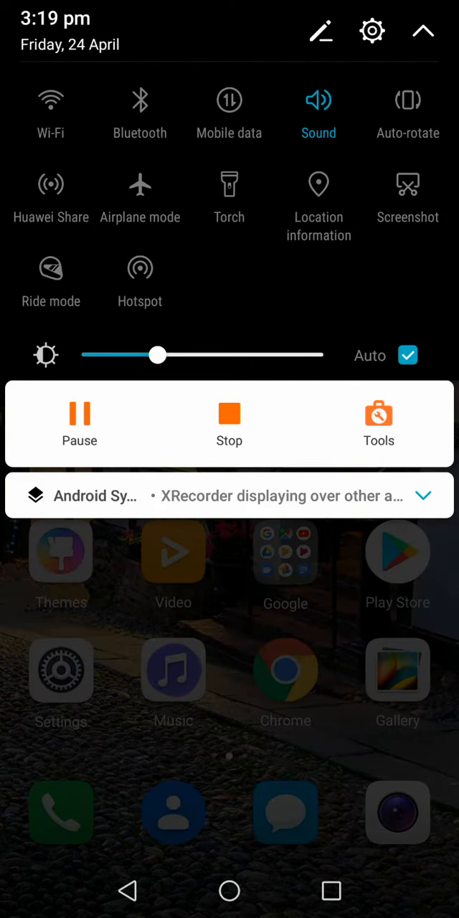
Step: Switch on airplane mode from quick settings and launch the Settings app from home
left_click(140, 184)
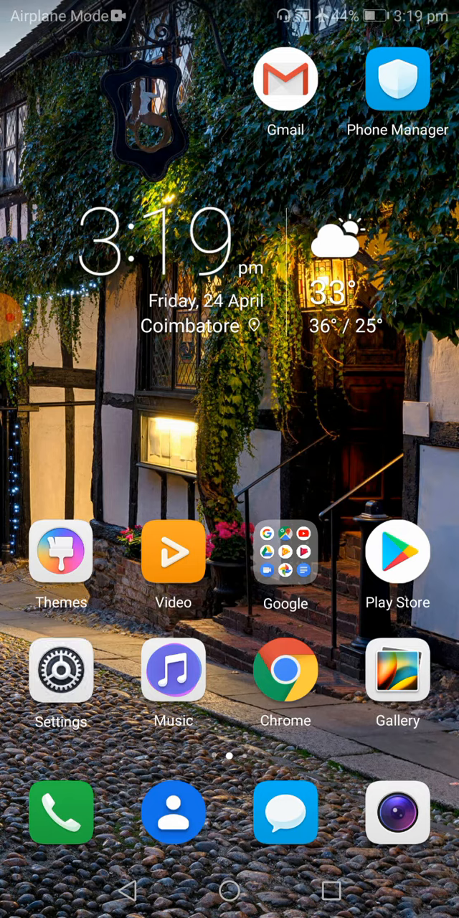
left_click(61, 669)
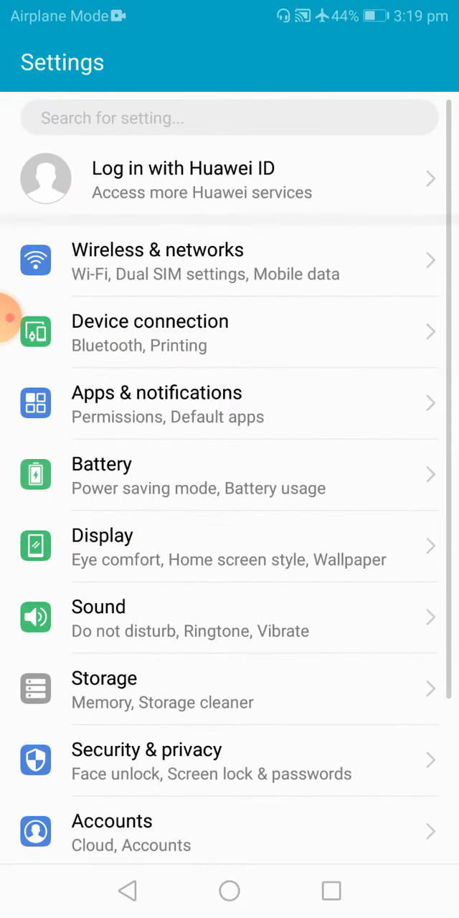
left_click(98, 607)
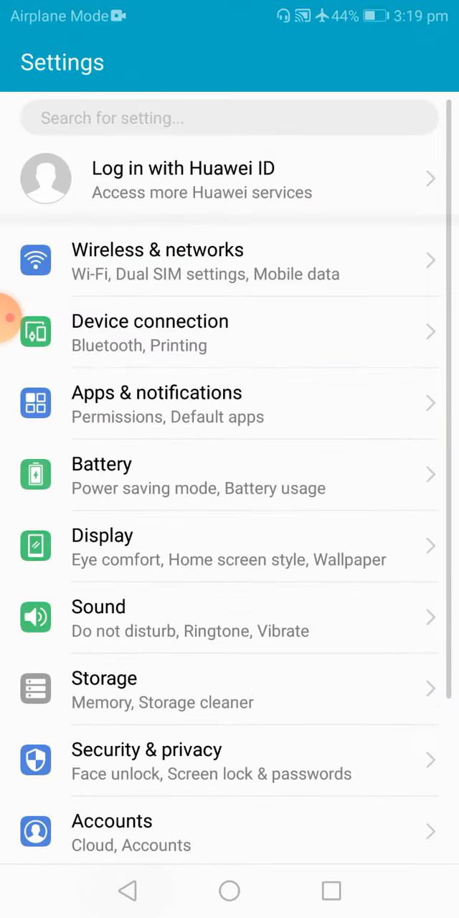
Step: Set Display sleep to Never, then go back to the home screen and open Folder 1
left_click(101, 535)
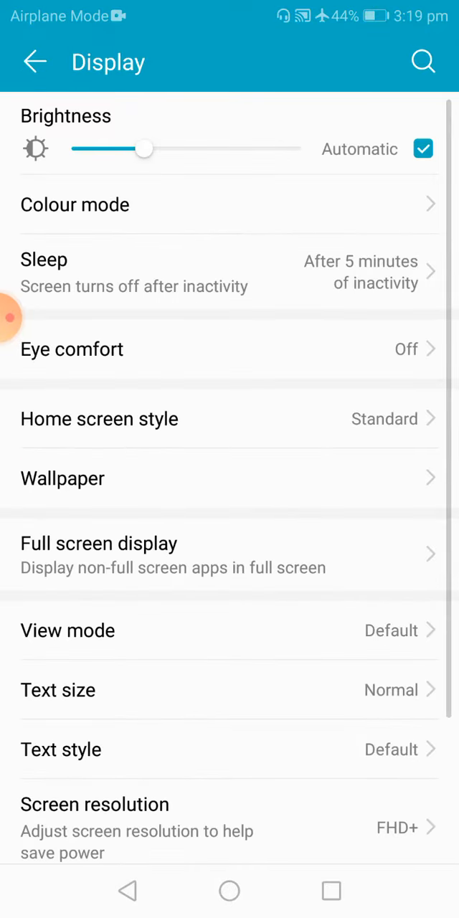
left_click(134, 273)
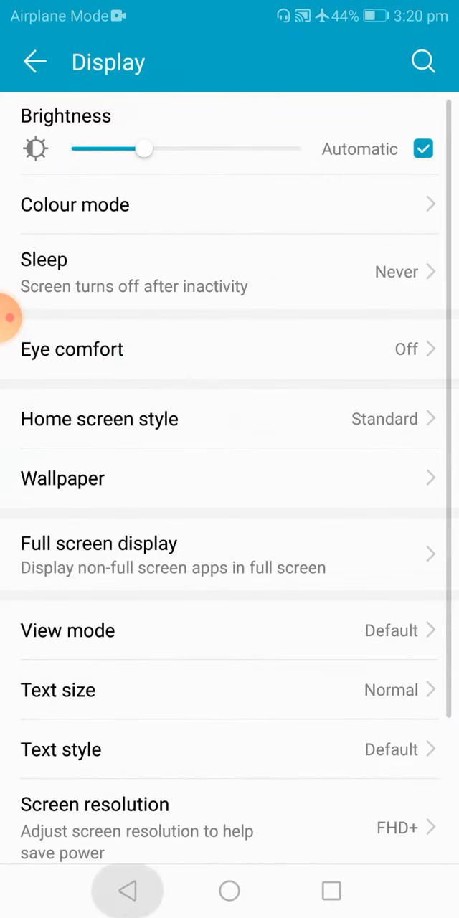
left_click(230, 891)
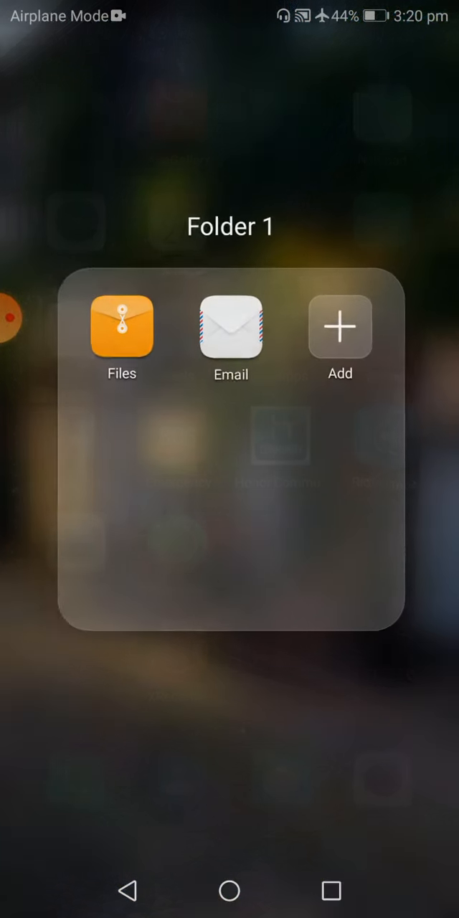
Step: Launch Files and open the Documents category to show the study PDF
left_click(122, 327)
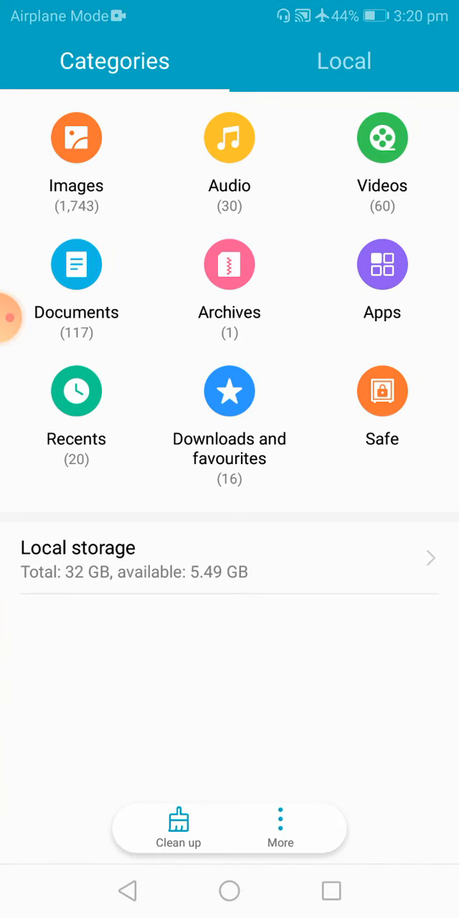
left_click(76, 287)
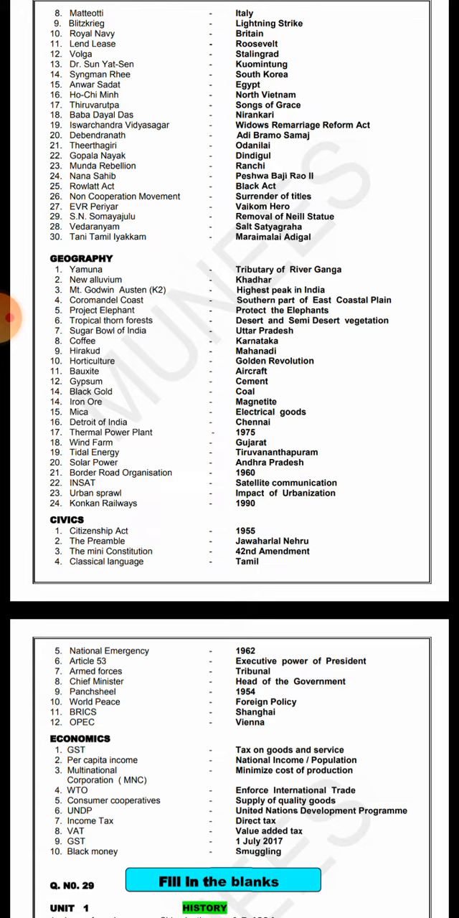
Step: Scroll past the Geography and Civics lists to the page 13 Fill in the blanks answers
scroll("down", 3)
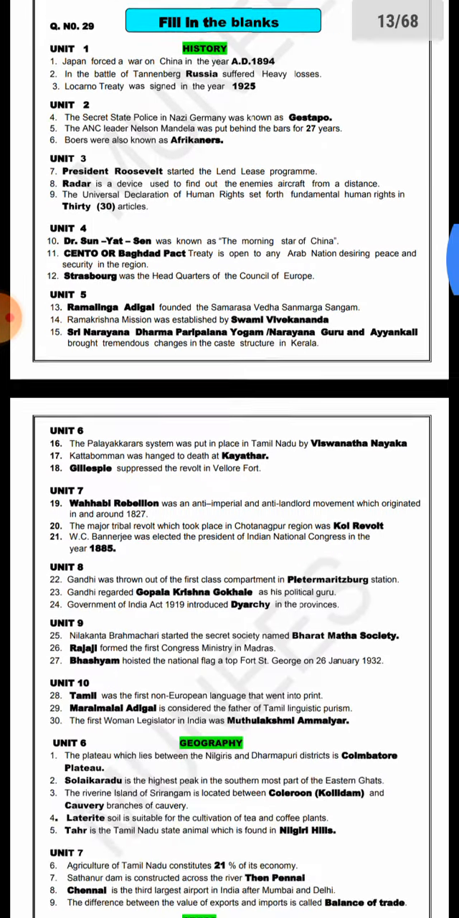
scroll("down", 3)
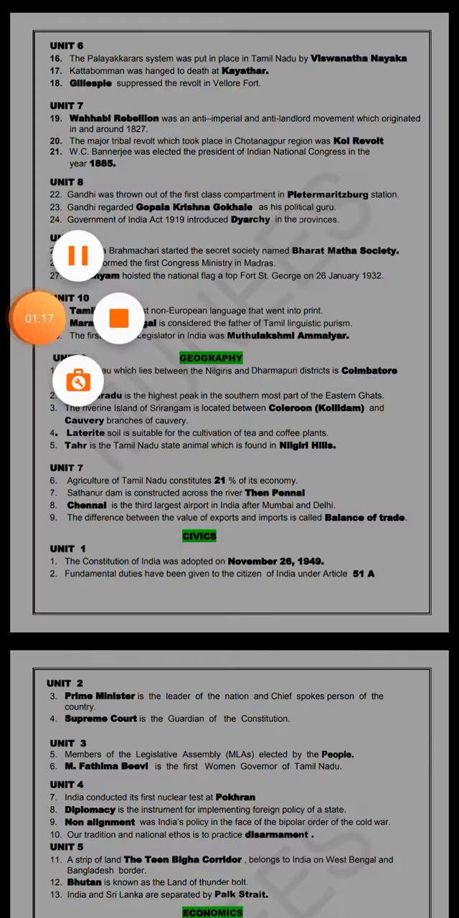